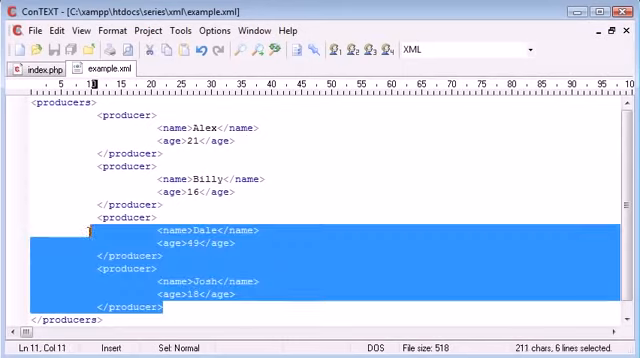
Step: Delete the Dale and Josh producers, save, and start Alex's show 'A show' dated 12th December
key("Delete")
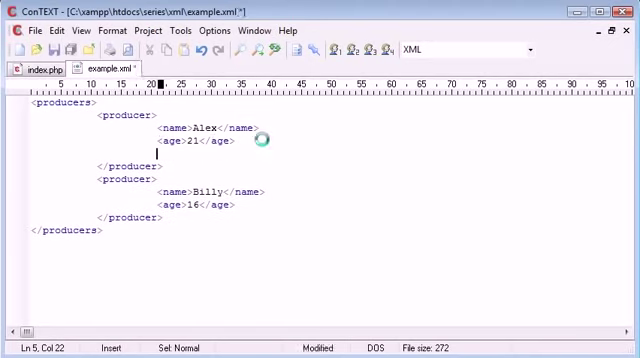
key("Ctrl+s")
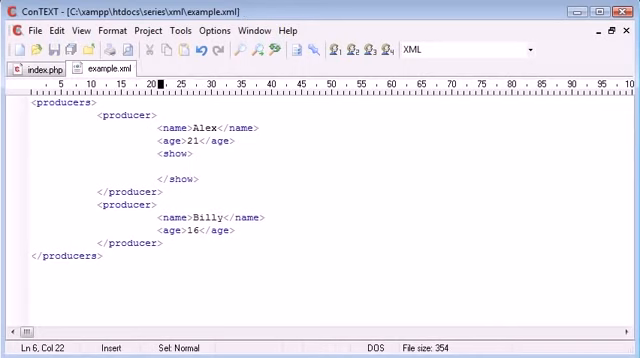
type("<")
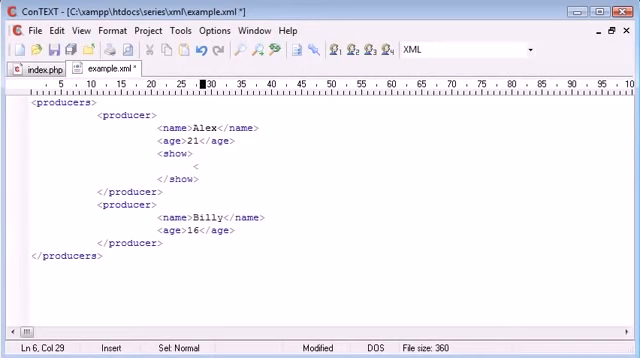
type("<showname></showname>")
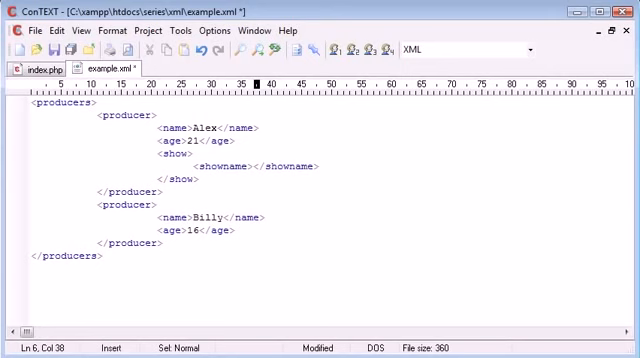
type("A show")
type("<")
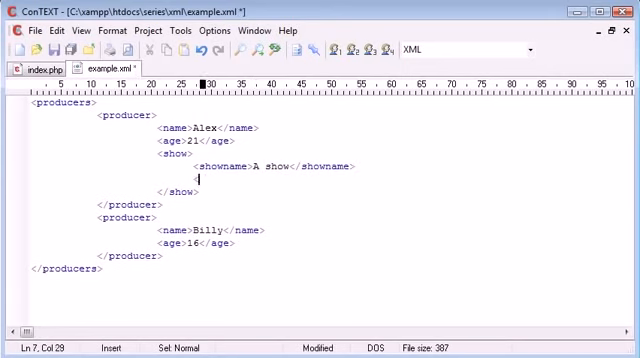
type("showdate")
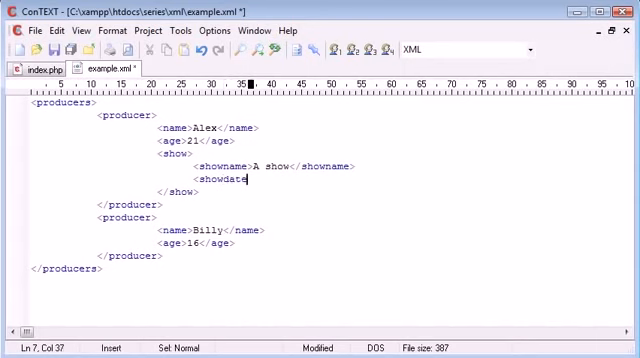
type("></showd")
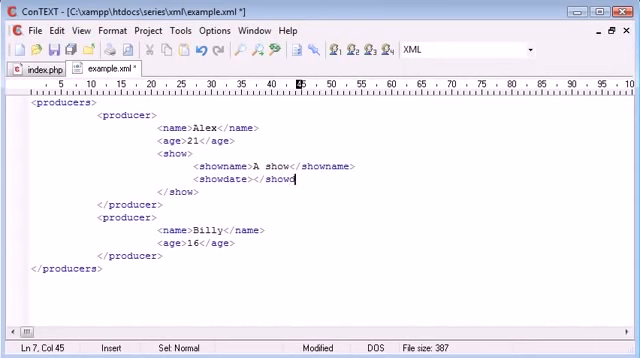
type("ate>")
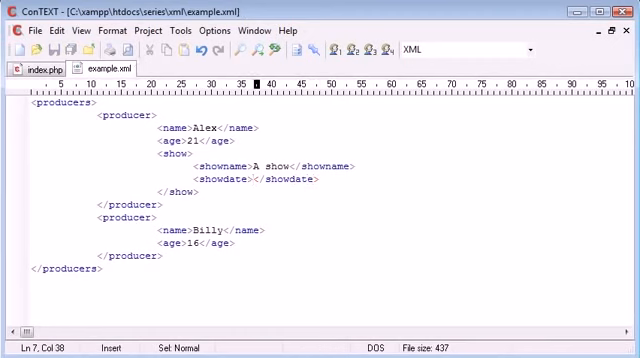
type("12th")
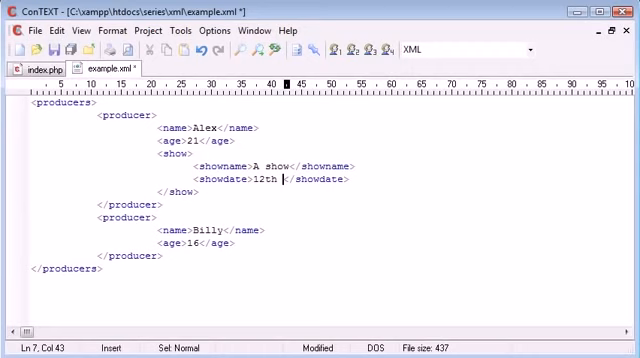
type("December 2010")
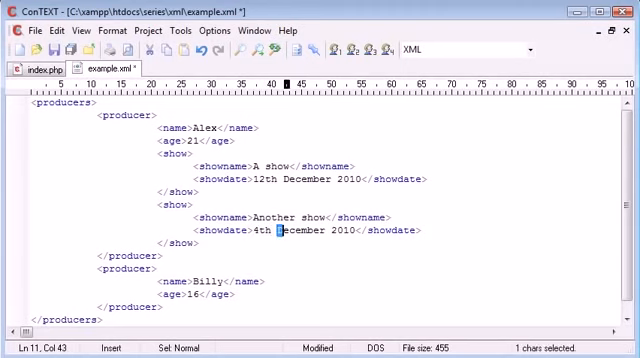
Step: Date Alex's copied second show, Another show, 4th July 2009
type("July")
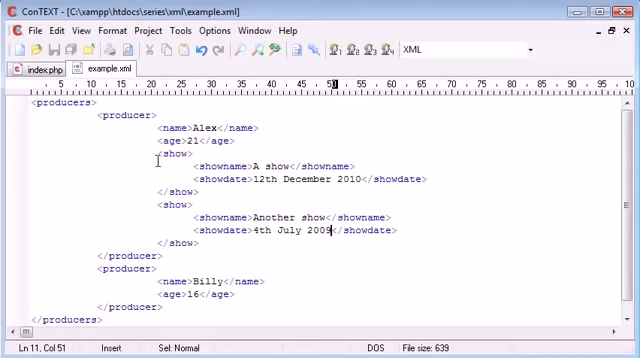
mouse_move(201, 281)
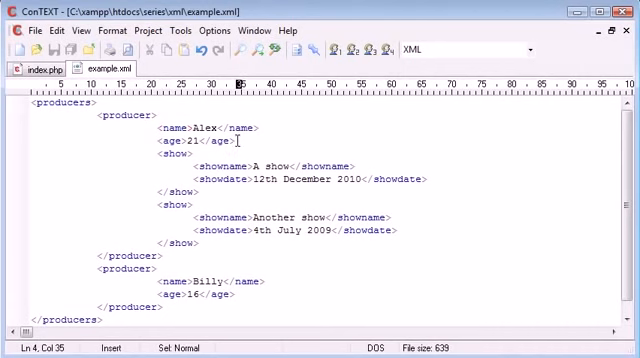
Step: Paste a show block under Billy and edit it to 'Better show', 25th July 2007
left_click(208, 181)
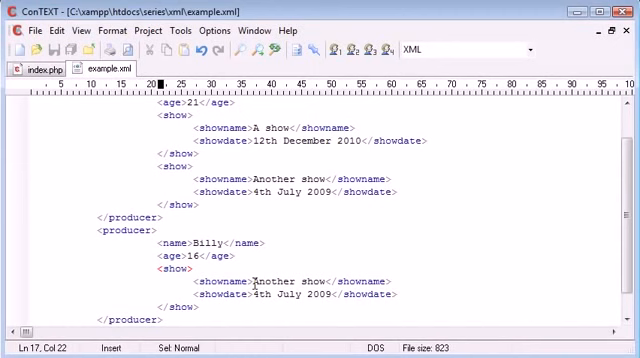
type("Bette")
left_click(295, 294)
type("7")
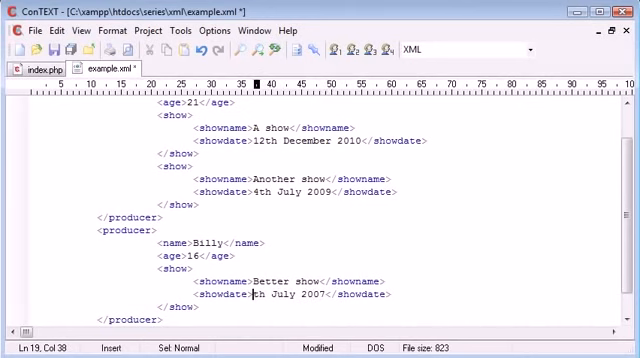
type("2")
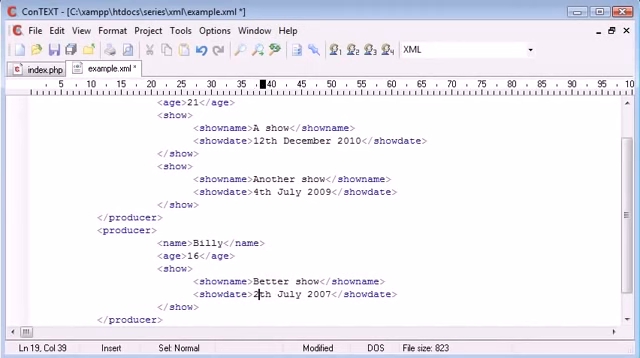
type("5")
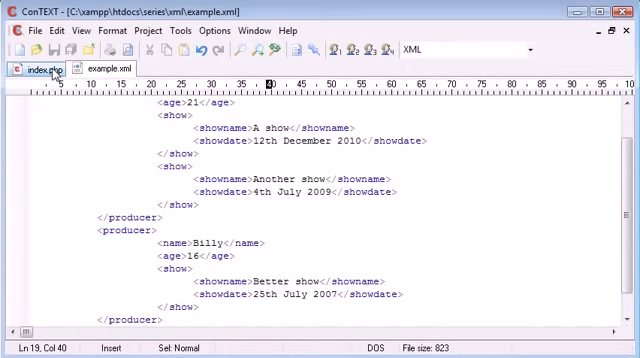
Step: In index.php, add echo $producer->name.'<br>'; inside the foreach loop
left_click(35, 67)
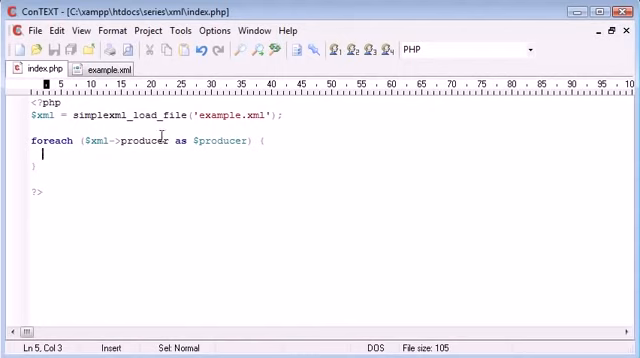
type("echo $producer")
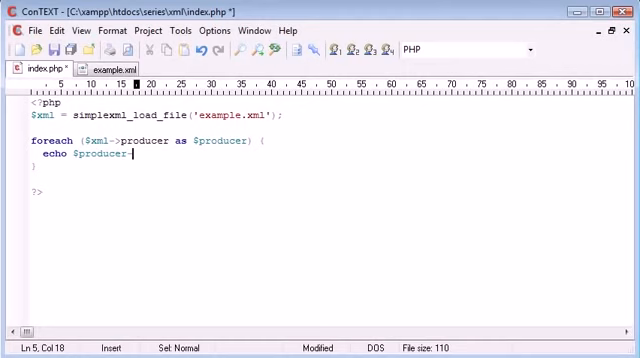
type("->")
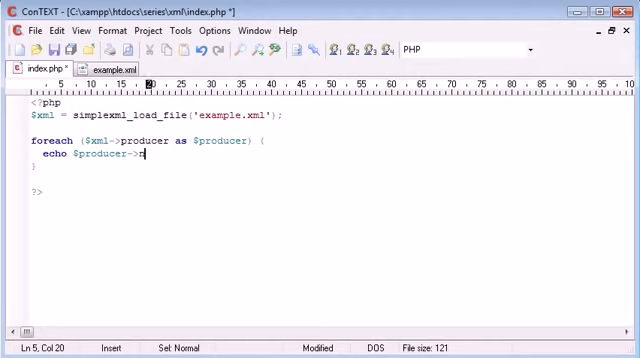
type("name. '';")
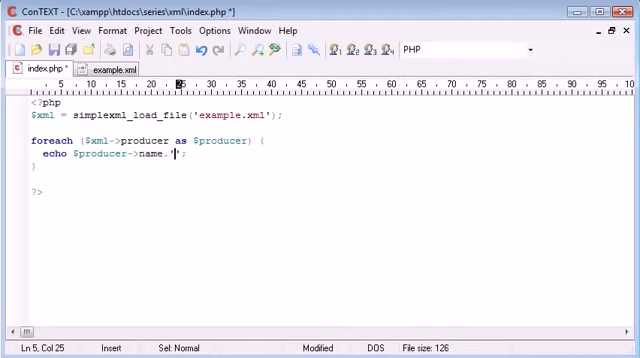
type("<br>")
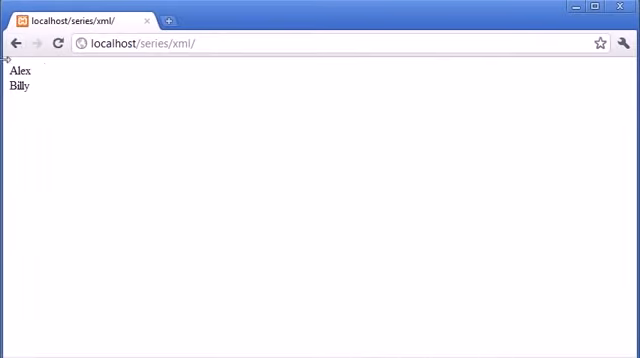
mouse_move(41, 105)
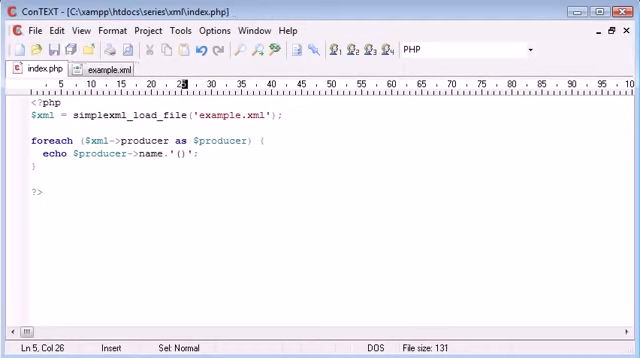
Step: Finish the parenthesised age echo with a line break, checking example.xml
type("..")
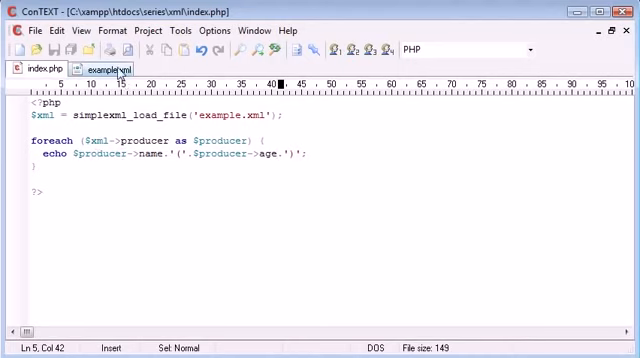
left_click(100, 68)
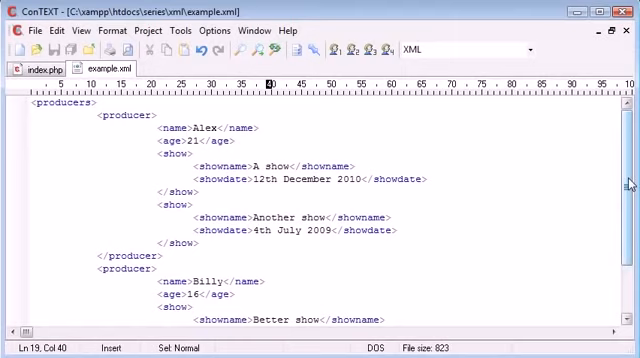
scroll("down", 3)
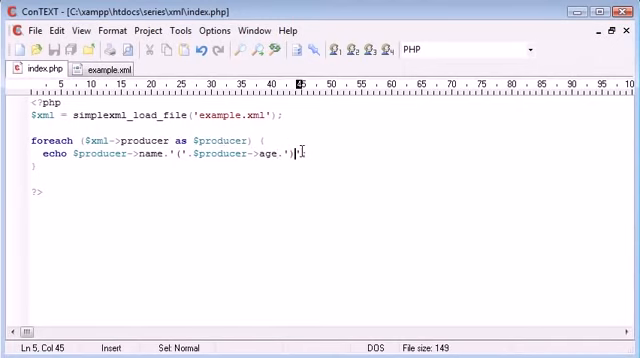
type("<br>")
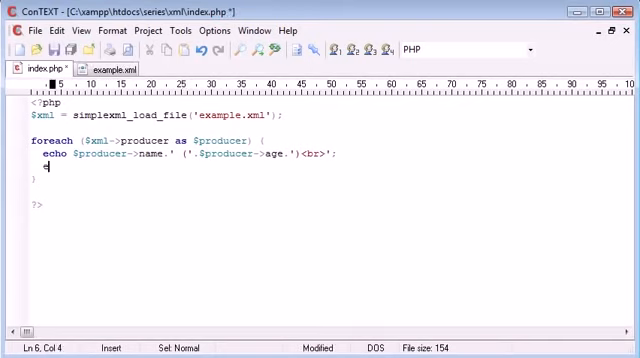
Step: Add echo $producer->show->showname.'<br>'; inside the producer loop
type("echo $")
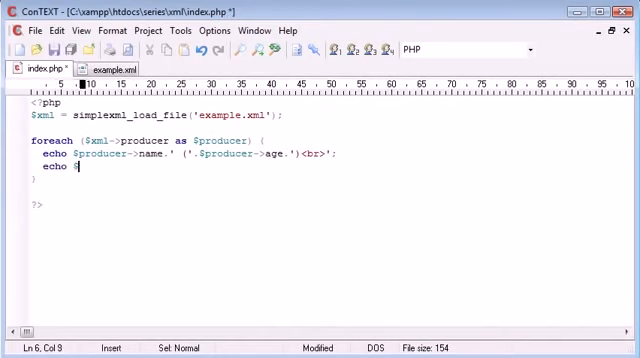
type("producer")
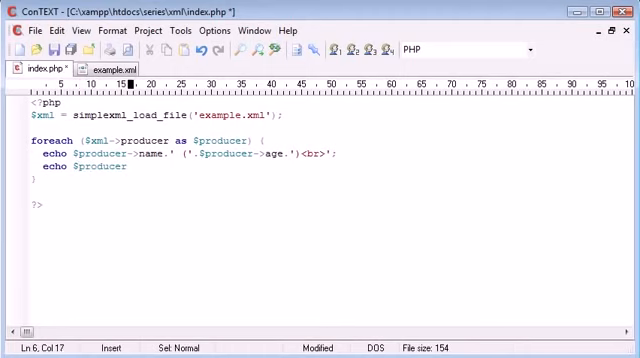
type("->sc")
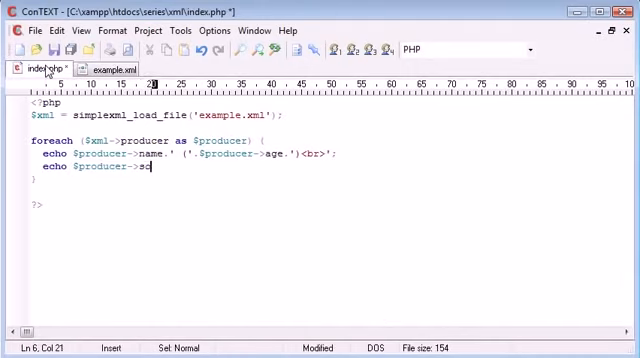
type("how->")
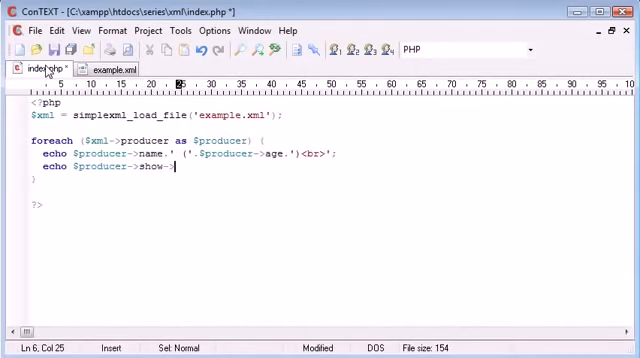
left_click(119, 68)
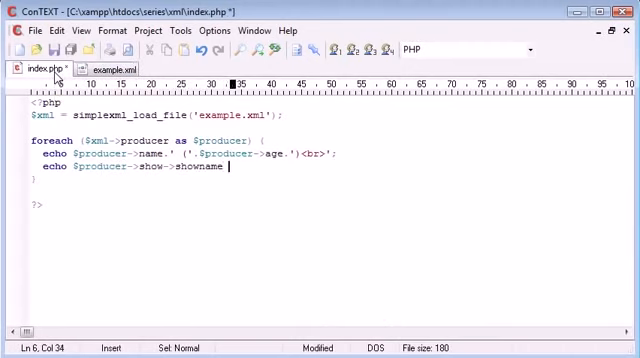
type(";")
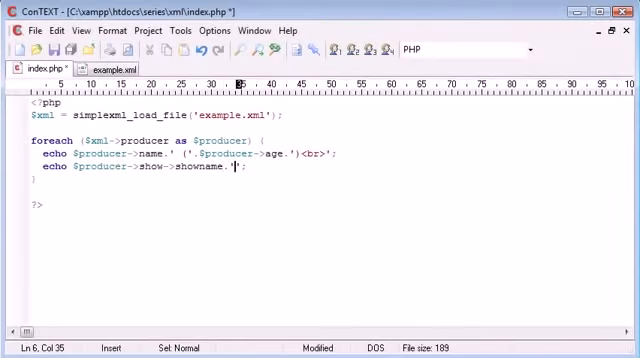
type("<br>")
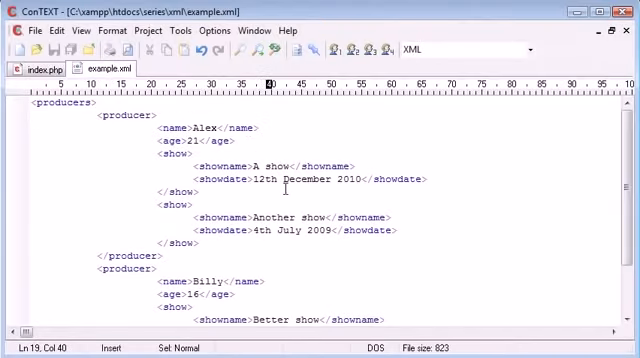
scroll("down", 3)
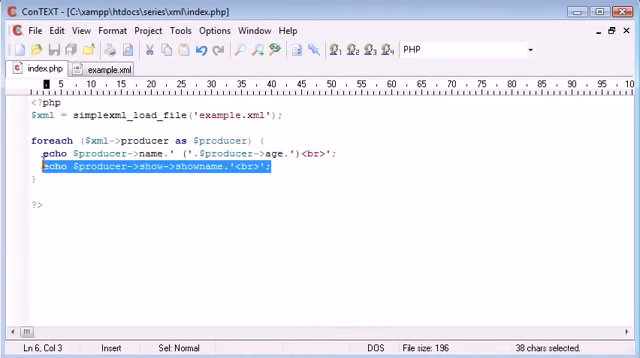
Step: Replace the show-name echo with foreach ($producer->show as $show), checking example.xml's show element
type("foreach () {")
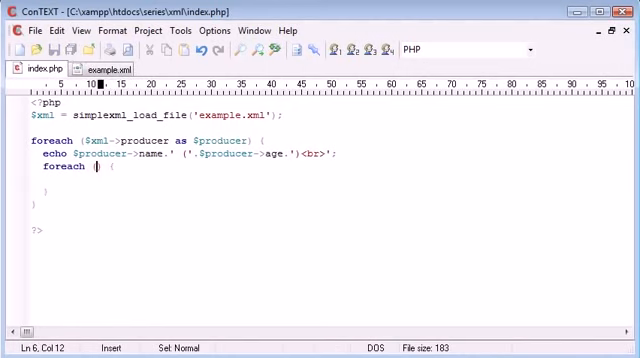
type("$p")
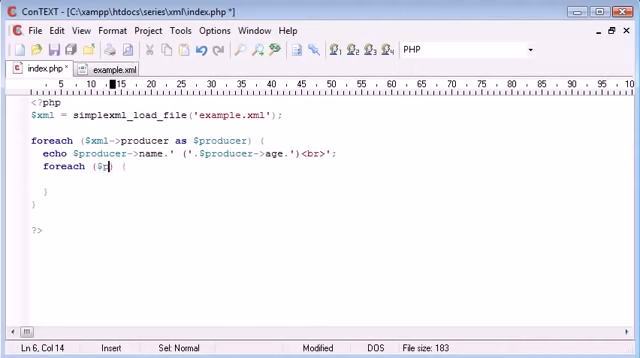
type("producer")
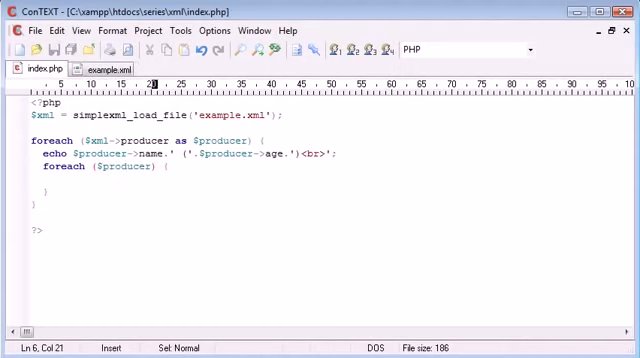
type("->")
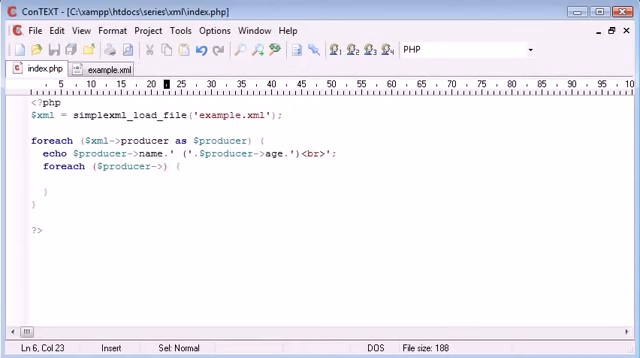
type("show")
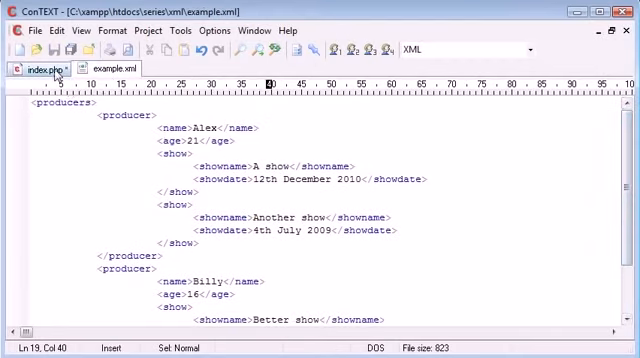
left_click(34, 70)
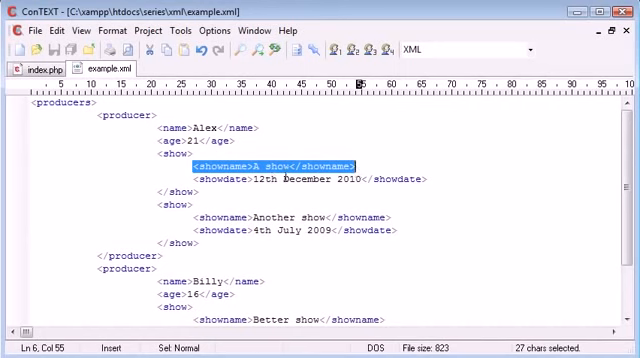
left_click(28, 67)
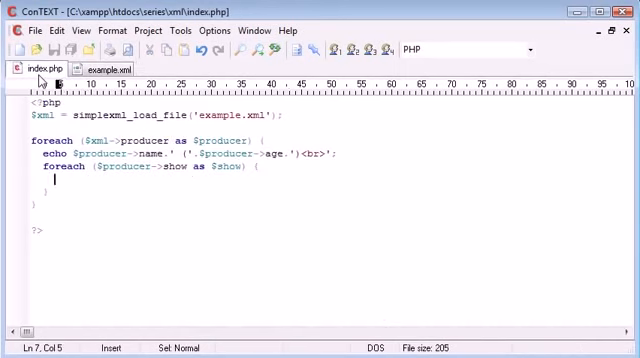
Step: Inside the inner loop, add echo $show->showname.' on '.$show->showdate.'<br>';
type("echo")
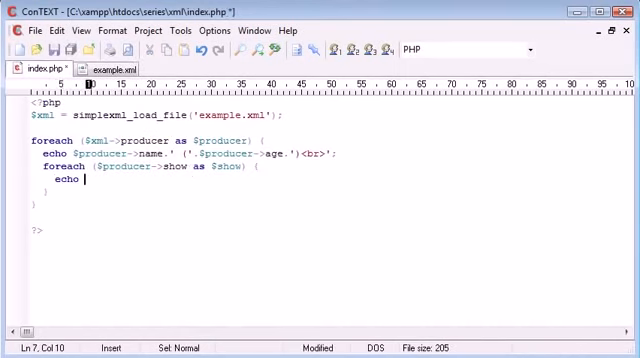
type("$show")
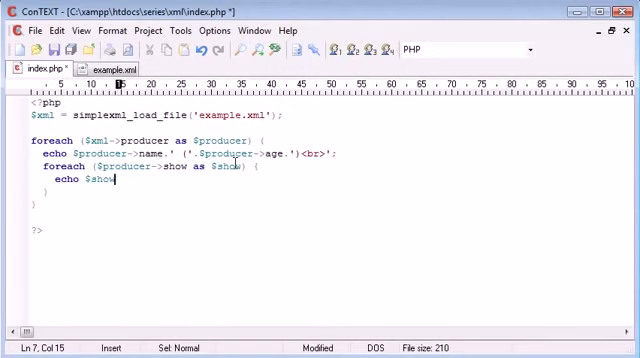
type("->showname.'")
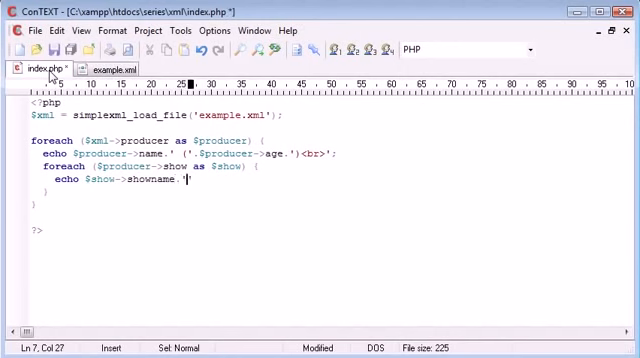
type("on '.")
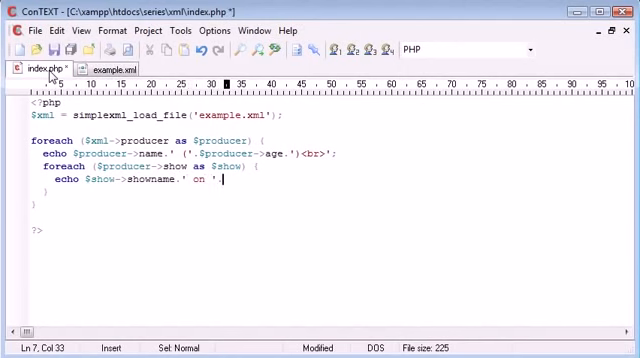
type("$show->showdate;")
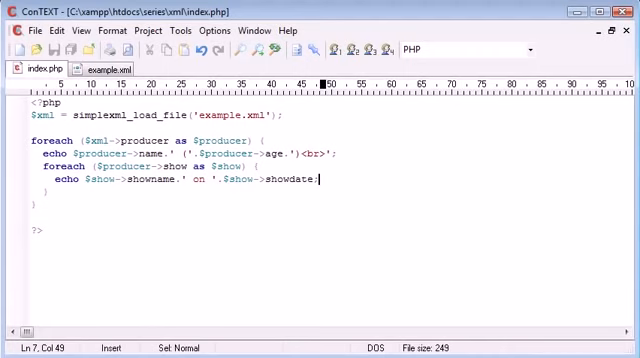
type("'")
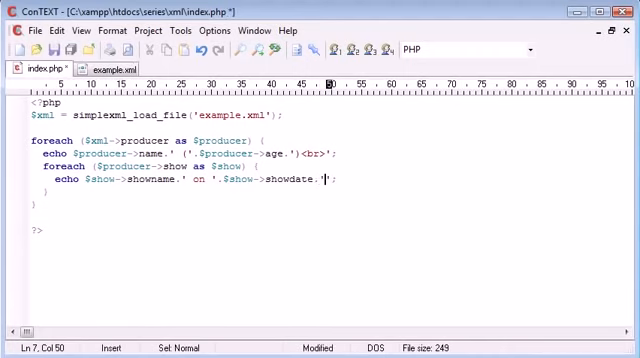
type("<br>")
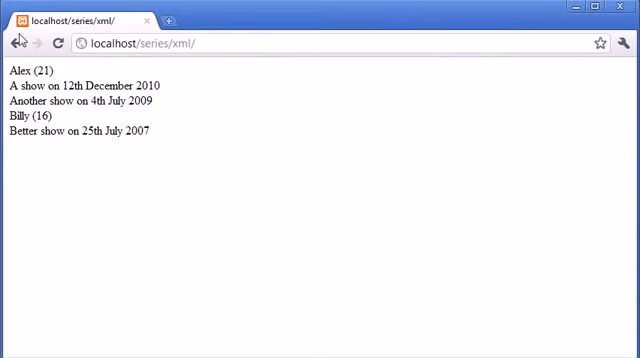
Step: Refresh localhost/series/xml/ in Chrome to see Alex (21) and Billy (16) with dated shows
left_click_drag(9, 86, 165, 100)
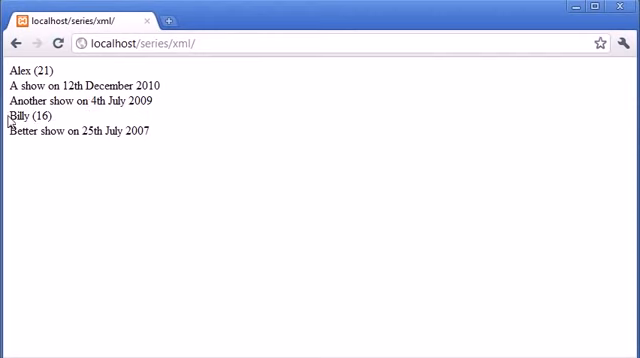
mouse_move(192, 157)
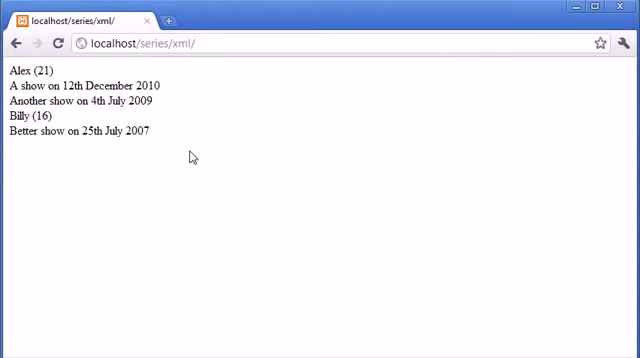
mouse_move(238, 310)
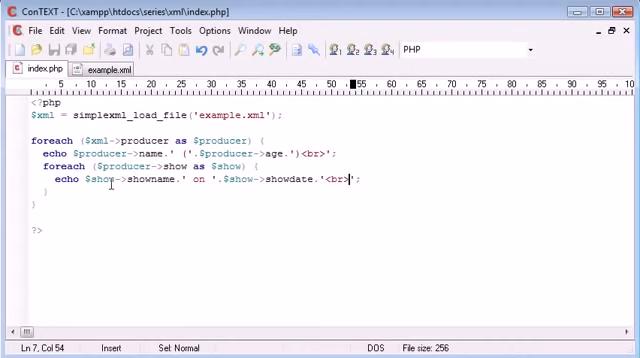
mouse_move(230, 281)
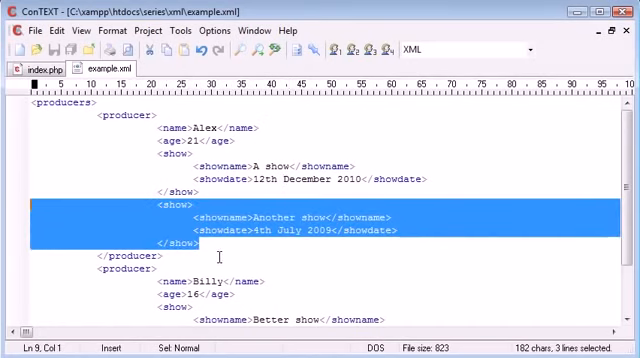
Step: Paste a duplicate of Alex's Another show entry (4th July 2009) below the original
key("Ctrl+V")
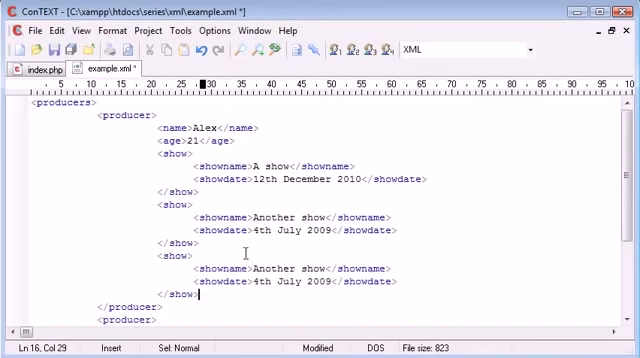